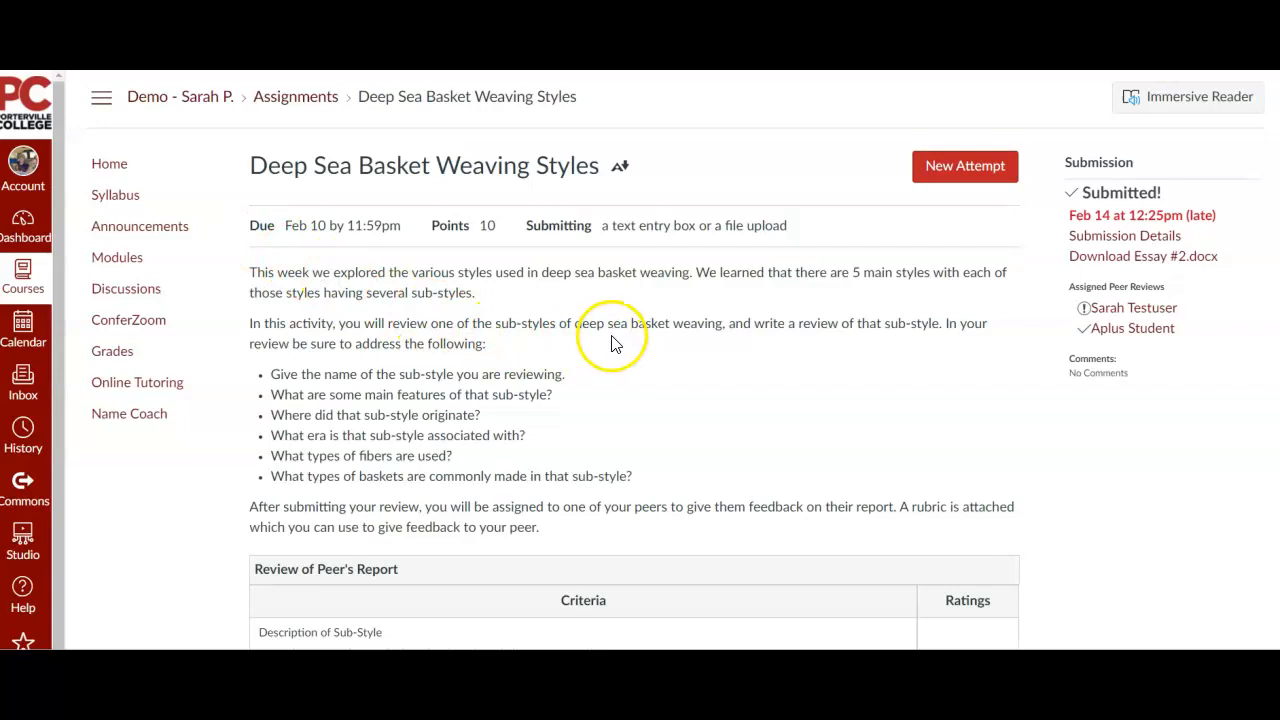
mouse_move(1013, 348)
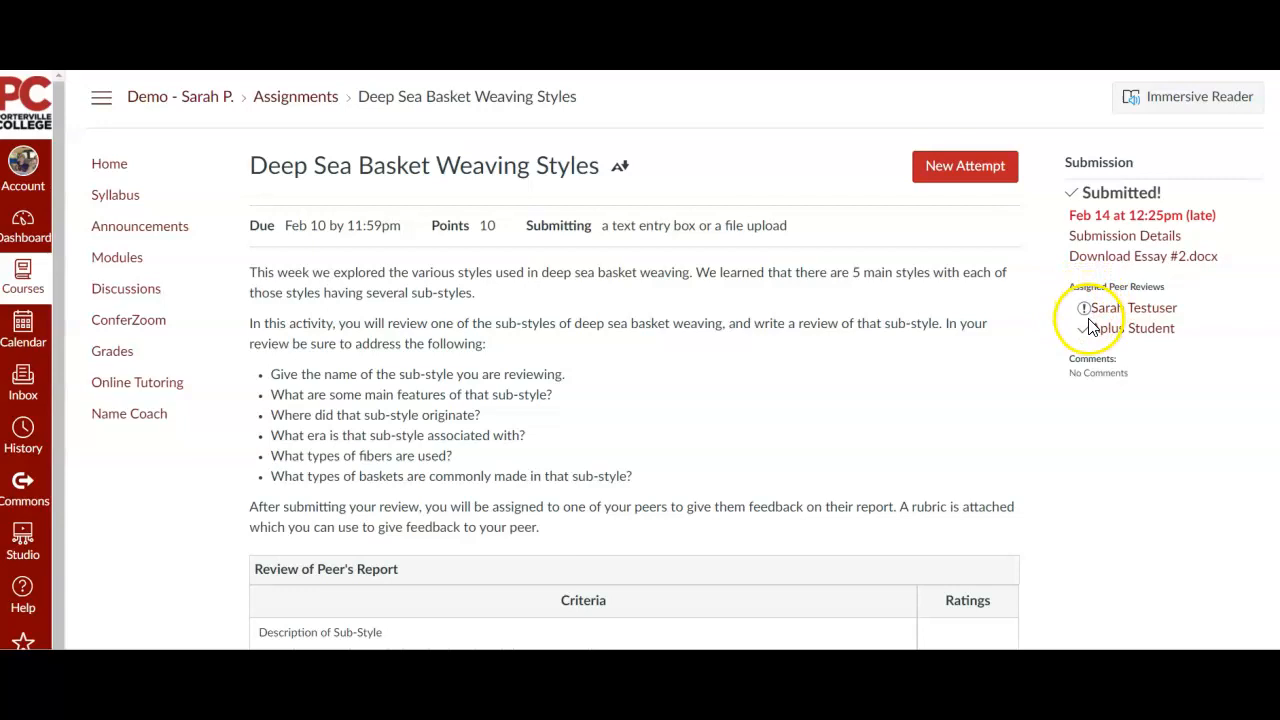
mouse_move(1015, 472)
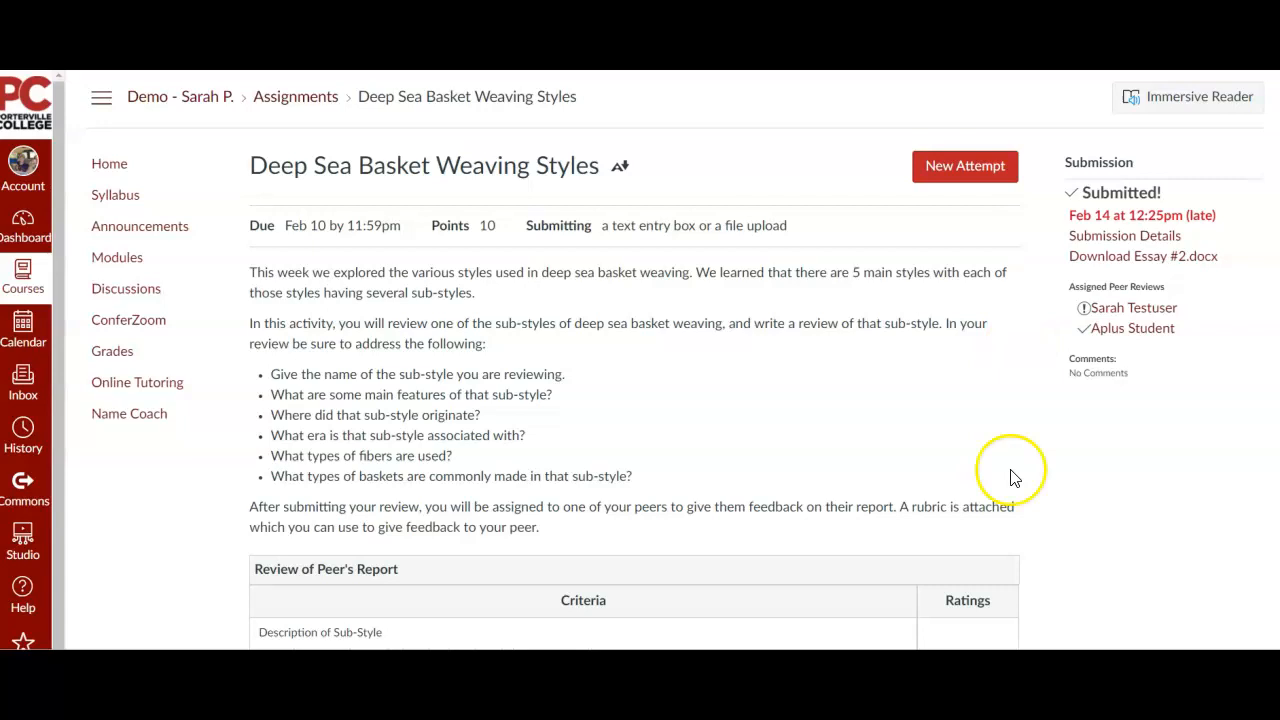
Open the first assigned classmate's peer review and start attaching a file to the feedback comment.
click(1134, 307)
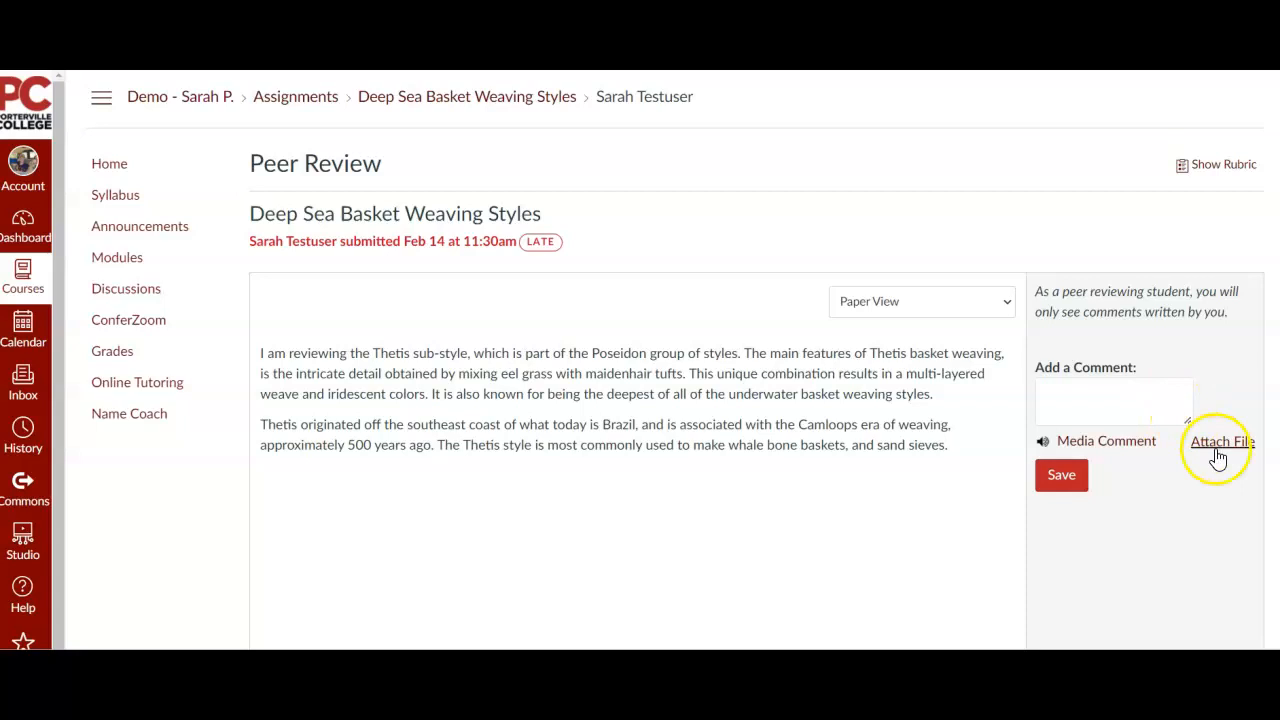
click(1220, 441)
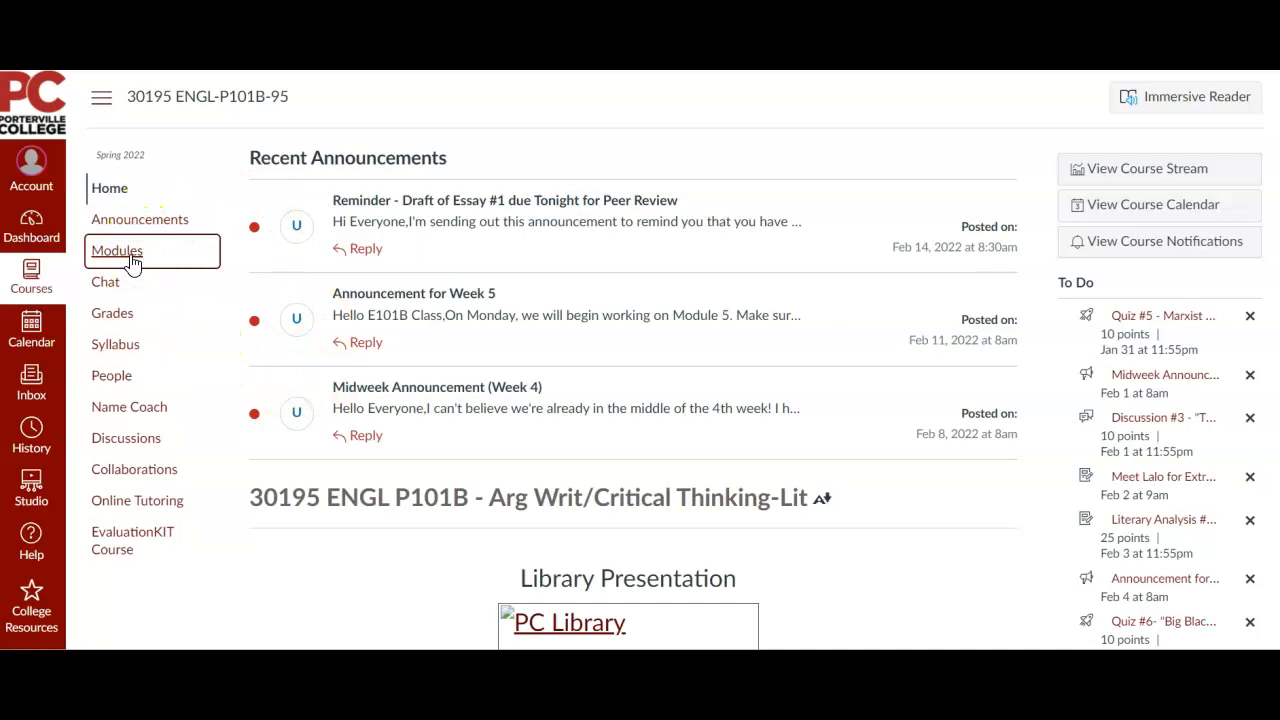
Open the Modules list from the ENGL-P101B course navigation.
click(117, 250)
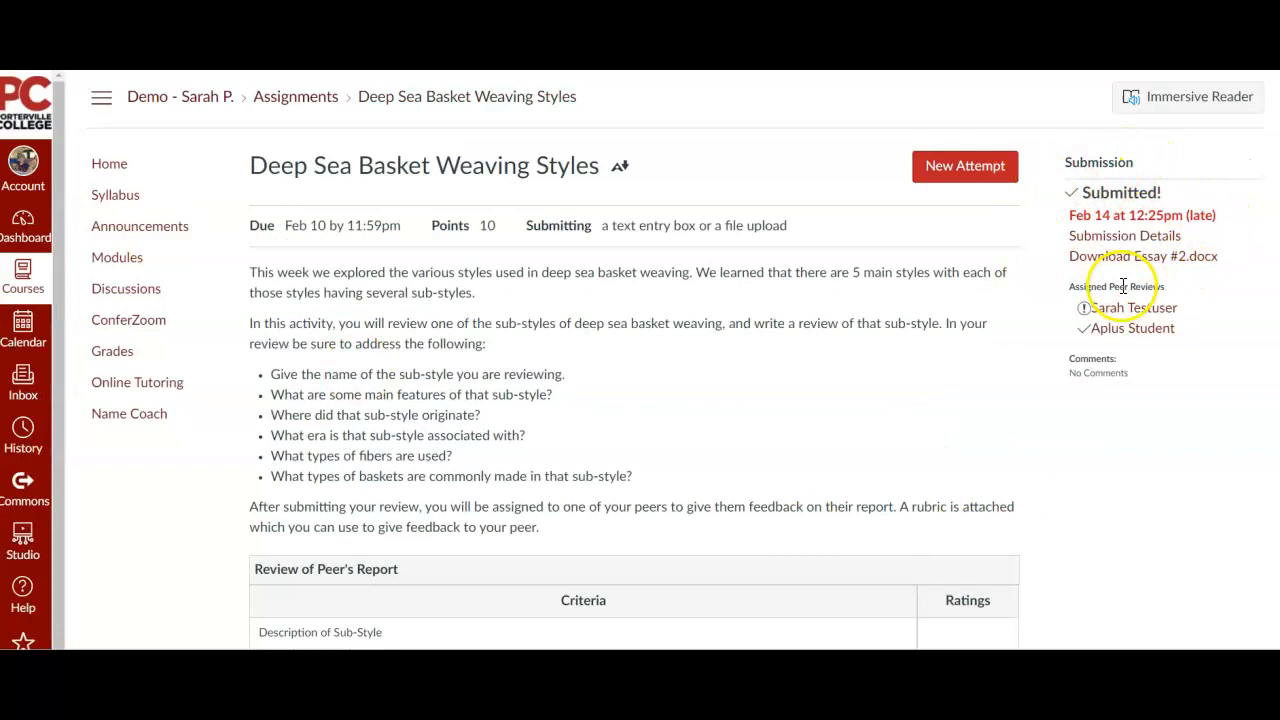
mouse_move(1070, 420)
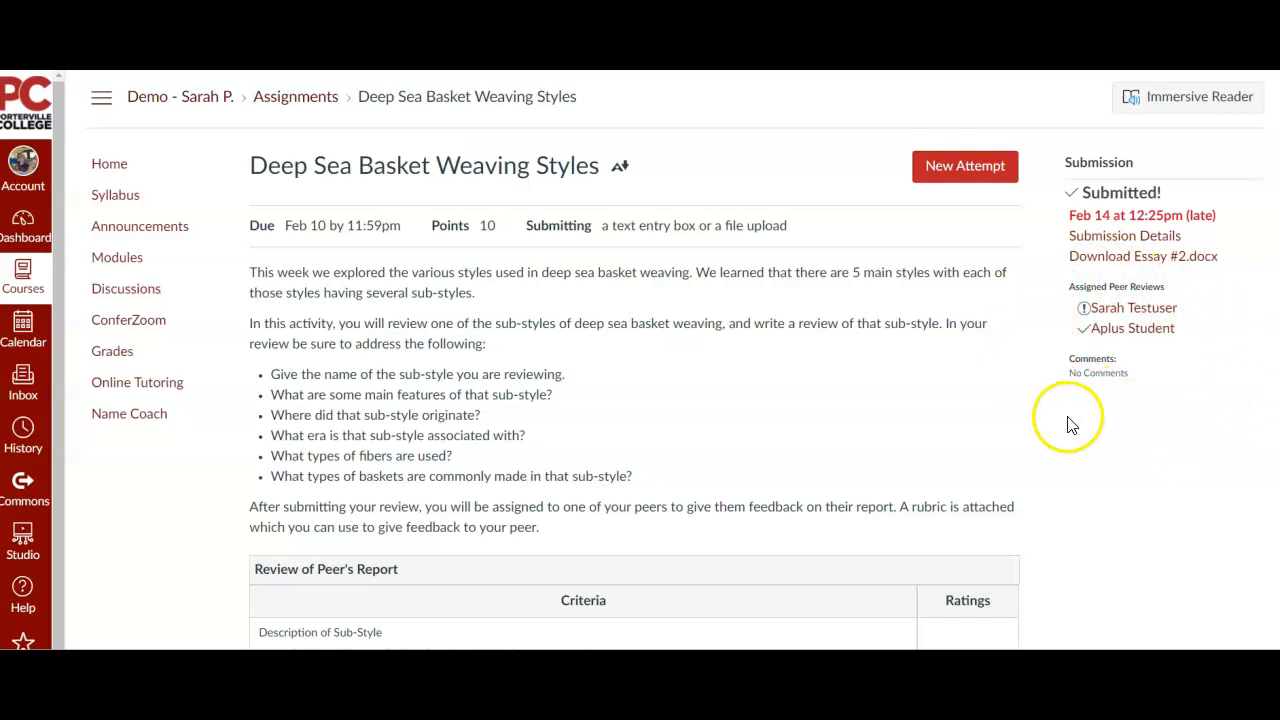
mouse_move(1133, 328)
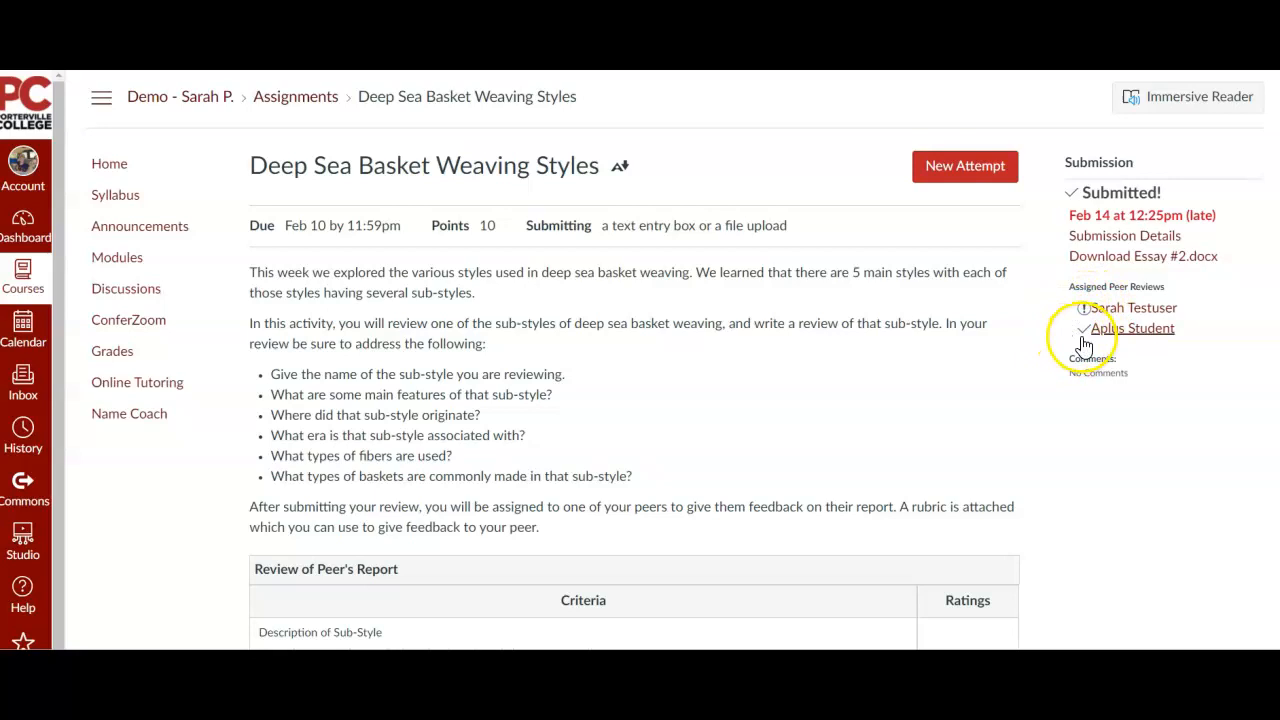
Open Aplus Student's peer review and start attaching a file to a new comment.
click(1133, 328)
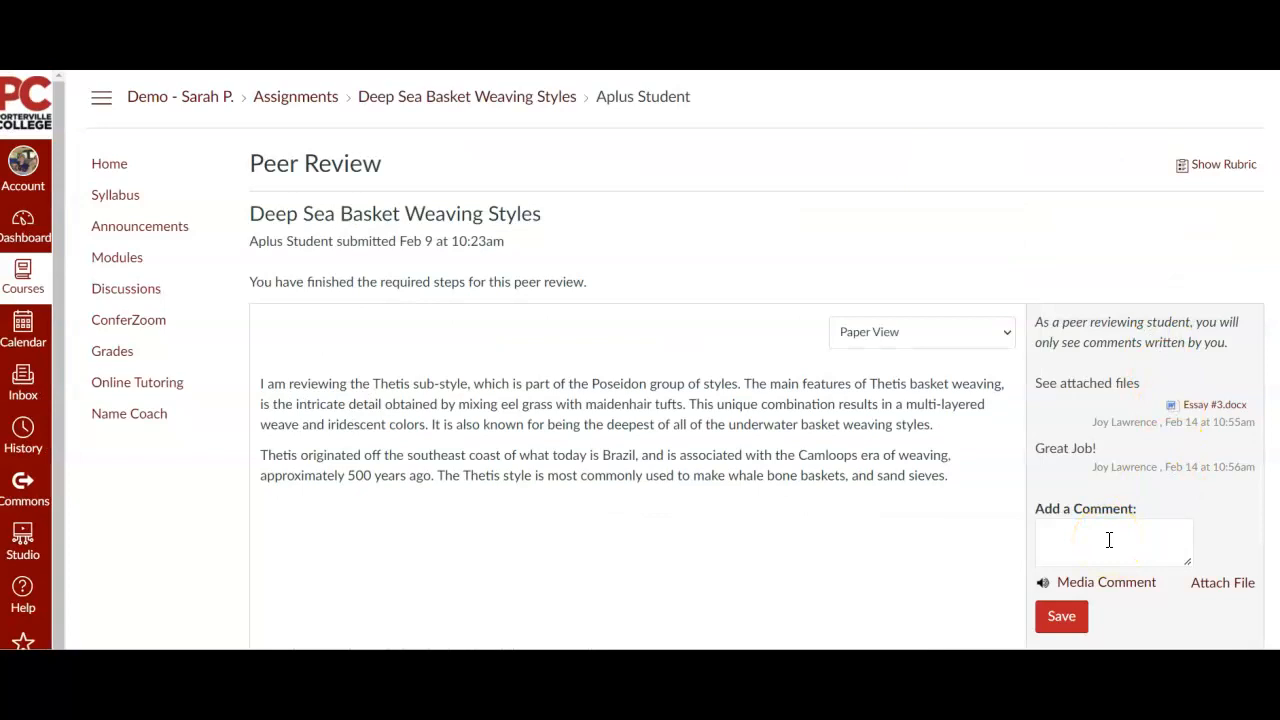
click(1222, 582)
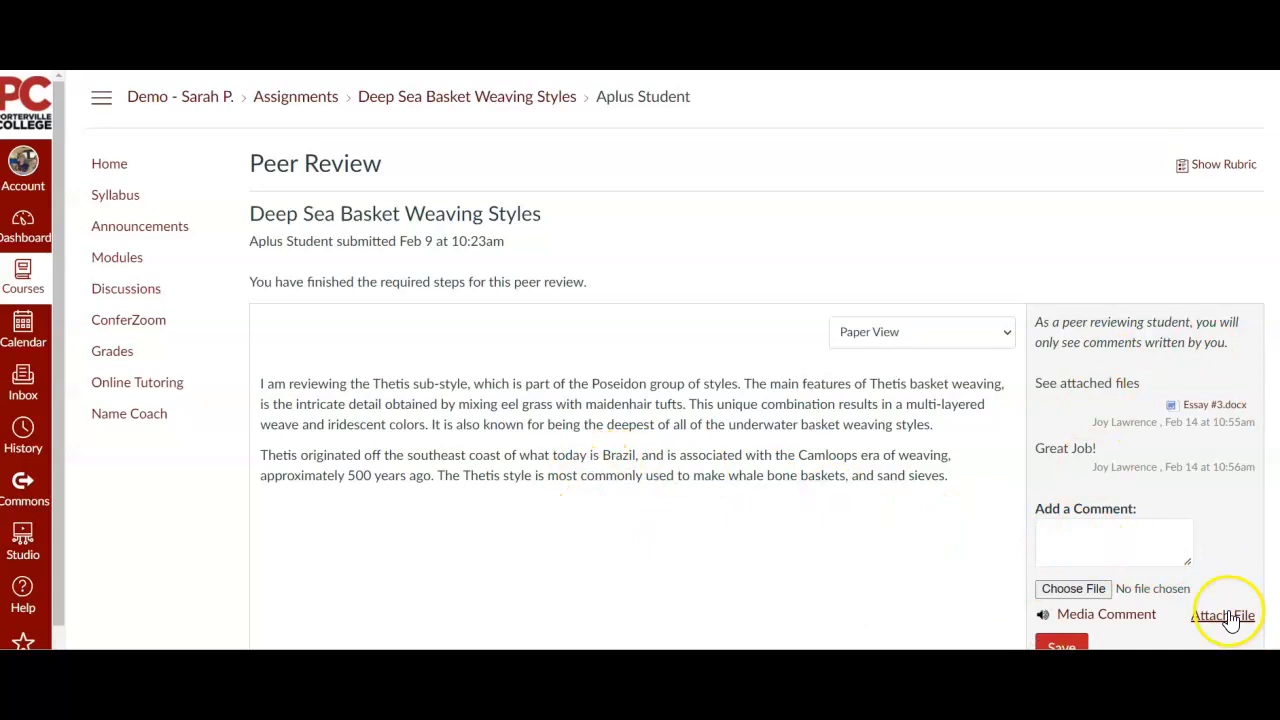